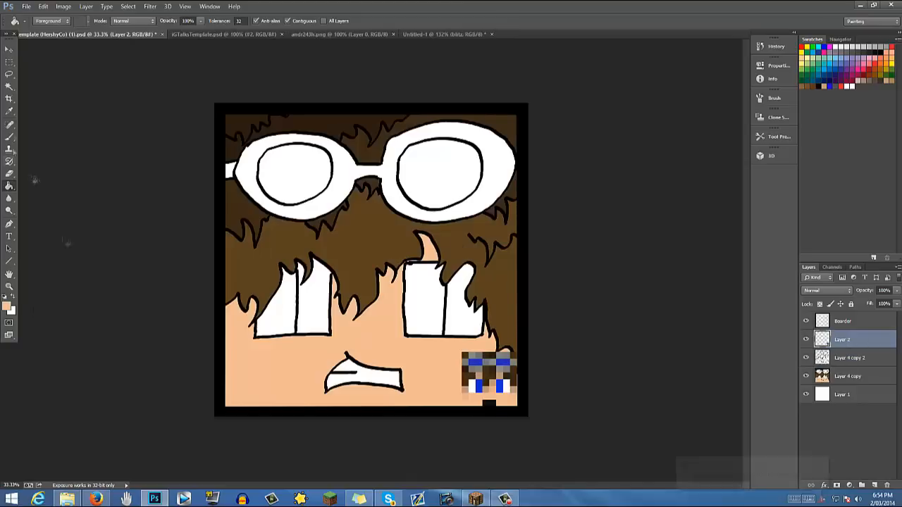
- Fill the goggle frame grey and the lenses blue on the goggles layer
click(848, 358)
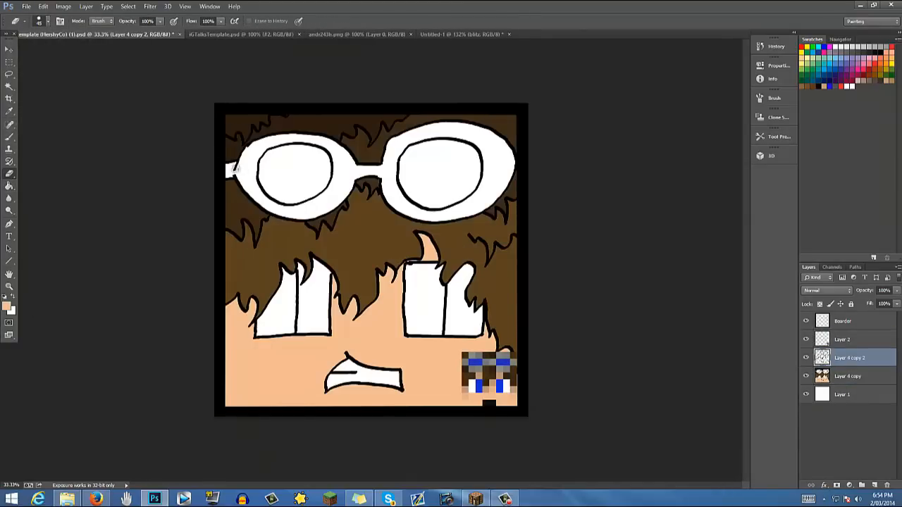
click(310, 172)
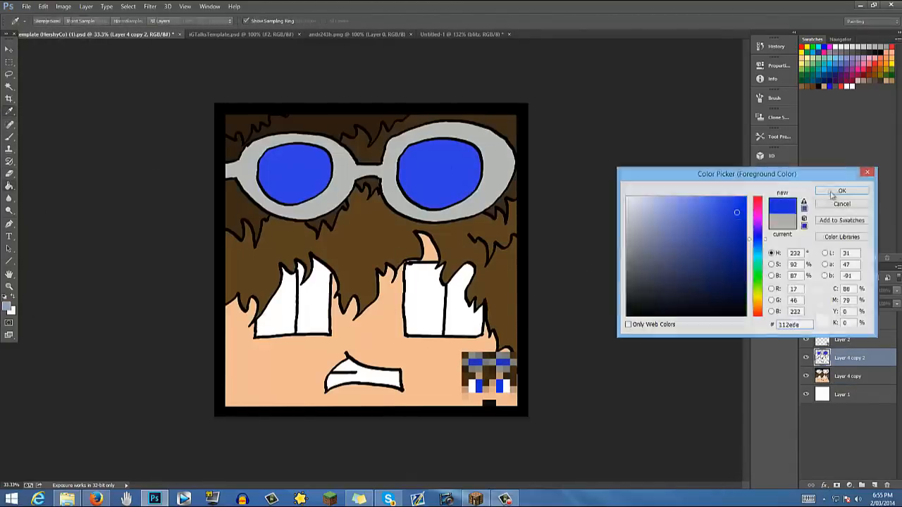
- Confirm the blue colour and fill the eyes, keeping white highlights, with lighter-blue lenses
click(843, 191)
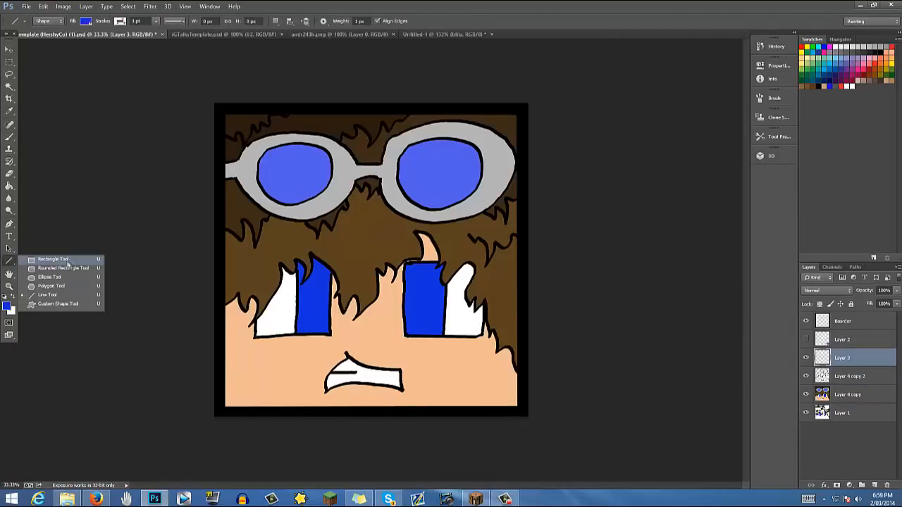
- Brush shadows and highlights onto hair, skin and goggles, with lens reflections on Layer 3
click(54, 259)
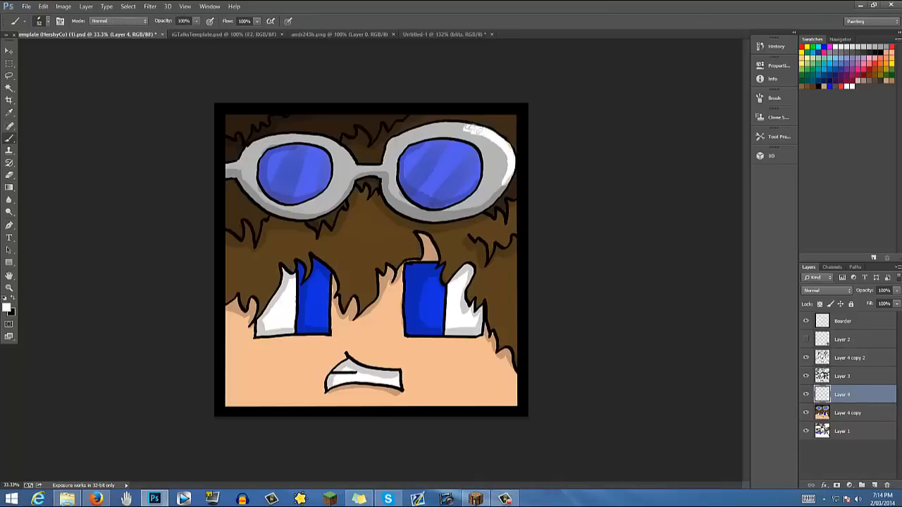
click(843, 375)
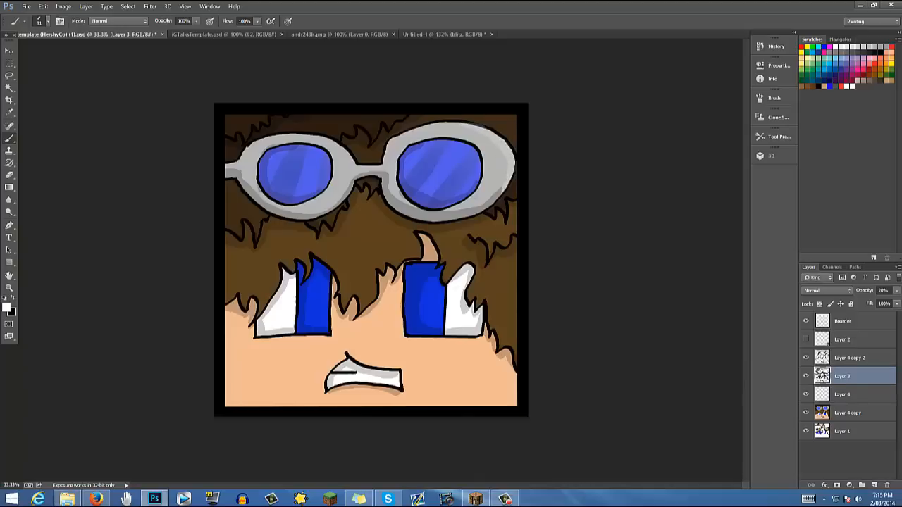